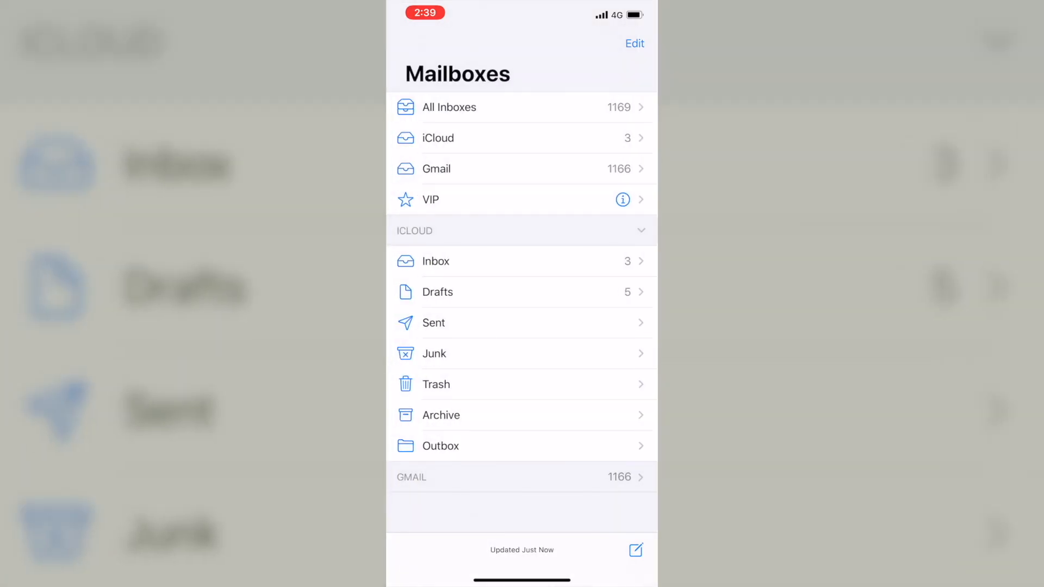
Open the Gmail account's inbox from Mailboxes, then switch over to the Files app.
click(436, 169)
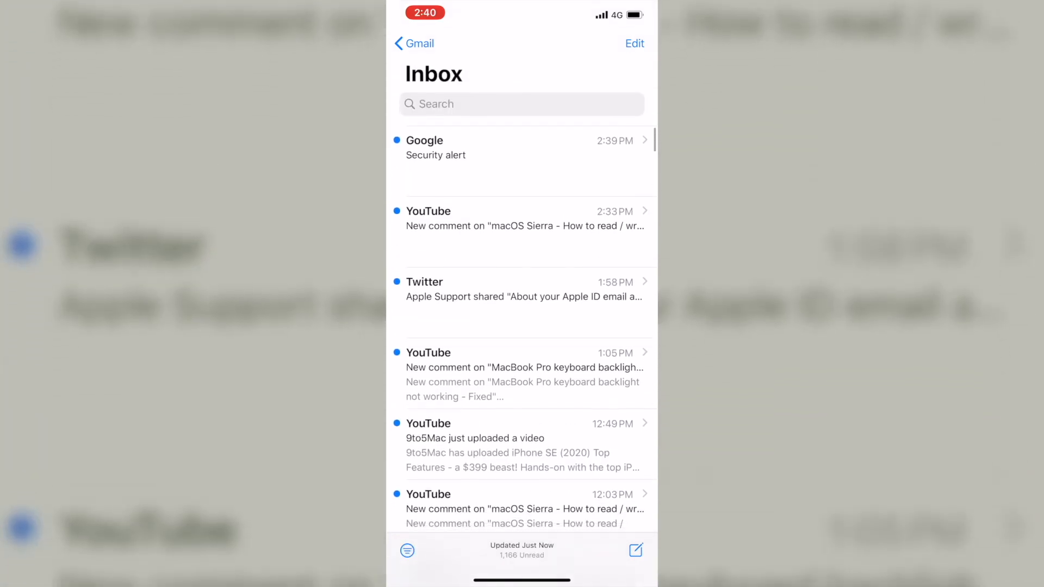
click(635, 550)
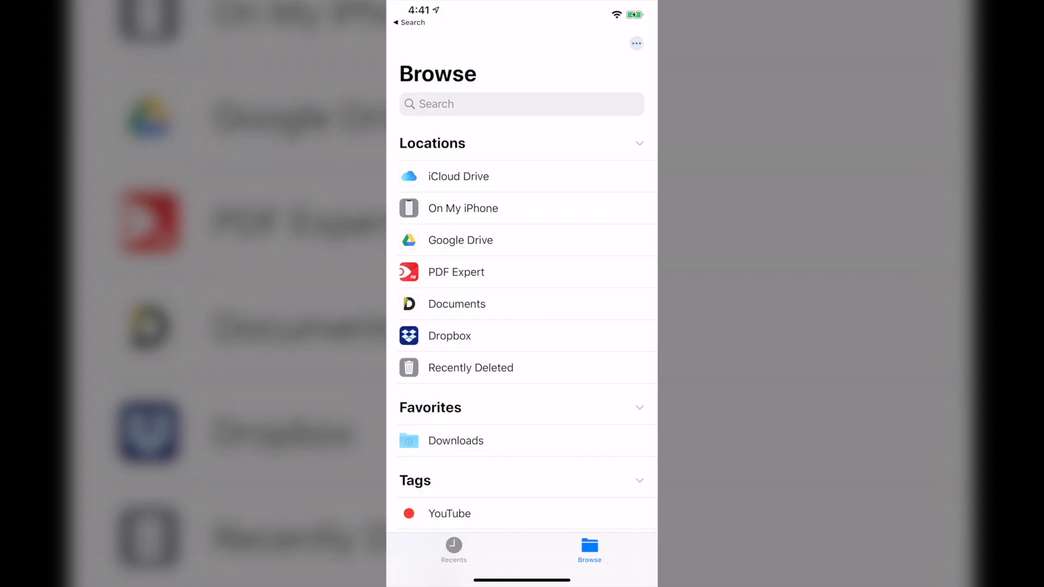
Share the 10CameraControls PDF from On My iPhone › Downloads into a new Mail message.
click(462, 207)
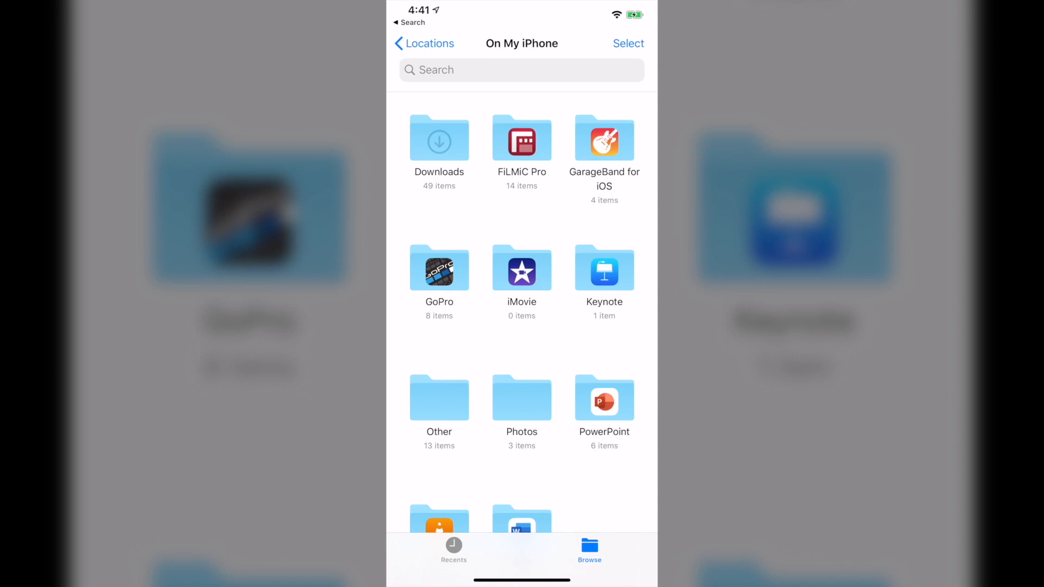
click(439, 139)
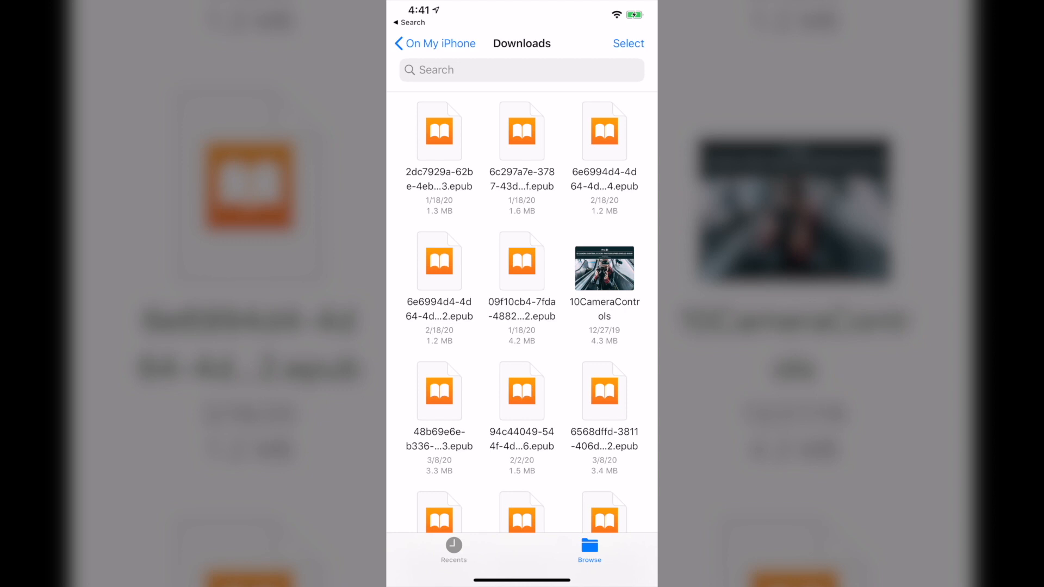
right_click(604, 268)
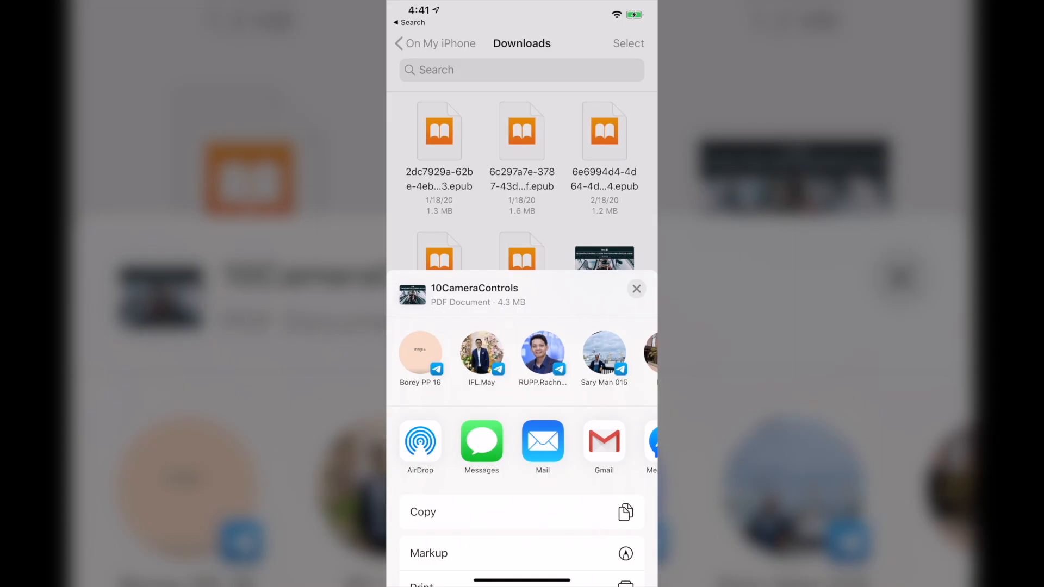
click(543, 440)
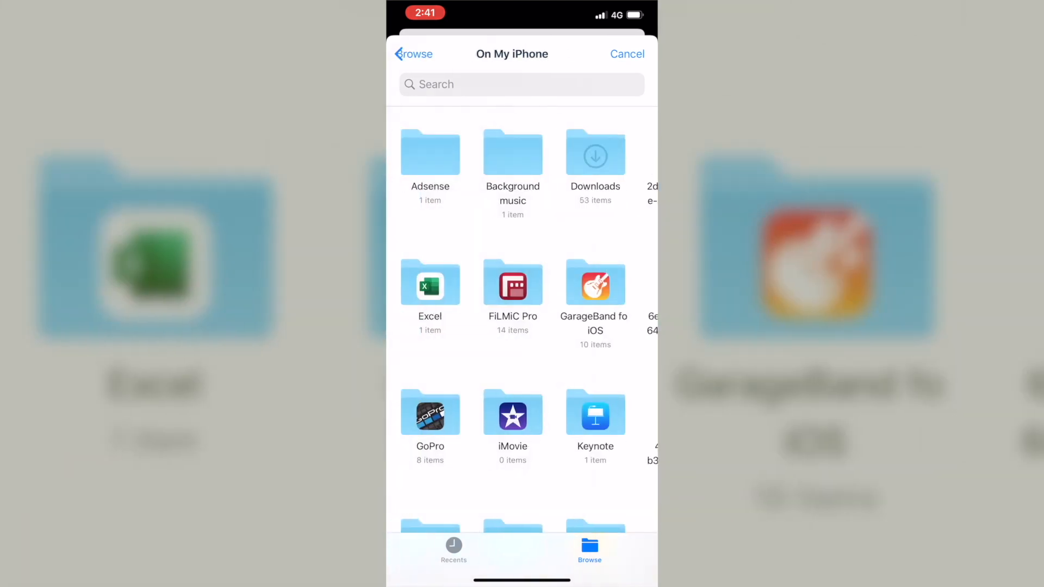
Attach 10CameraControls from Downloads in the picker, then return Home.
click(594, 155)
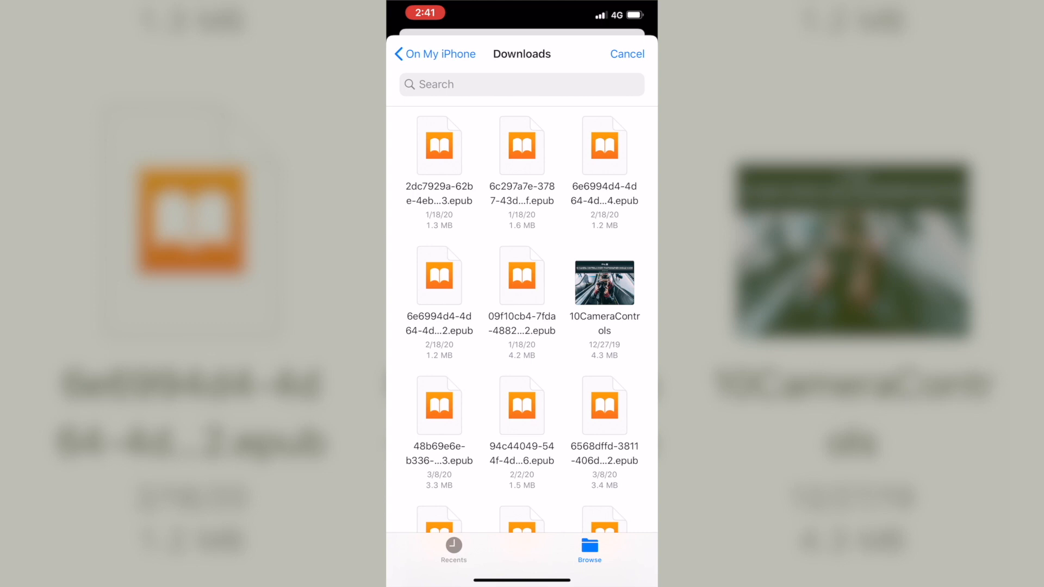
click(603, 281)
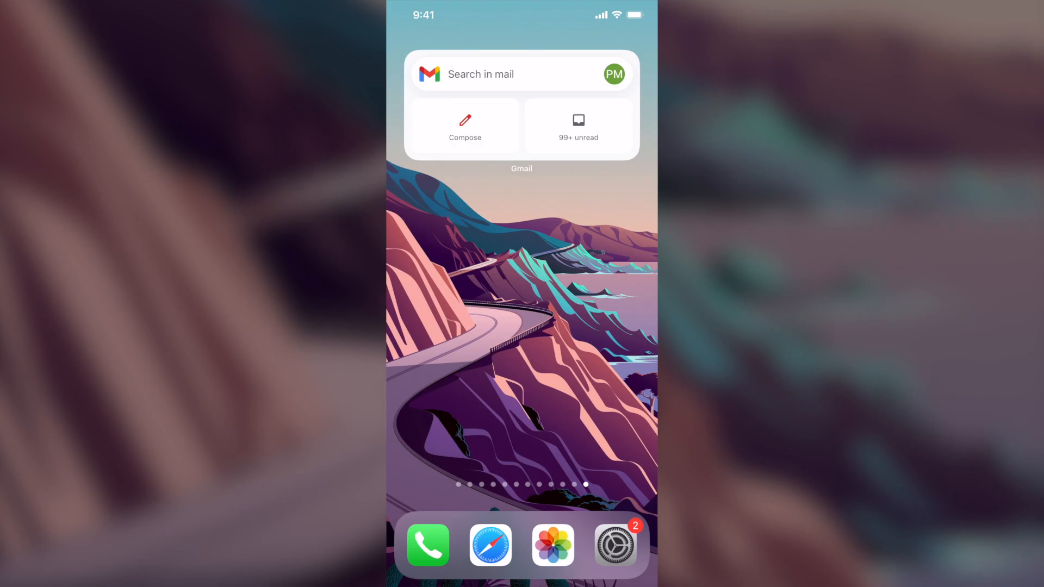
Start a new Gmail draft with a recipient and open the iPhone file picker for an attachment.
click(521, 74)
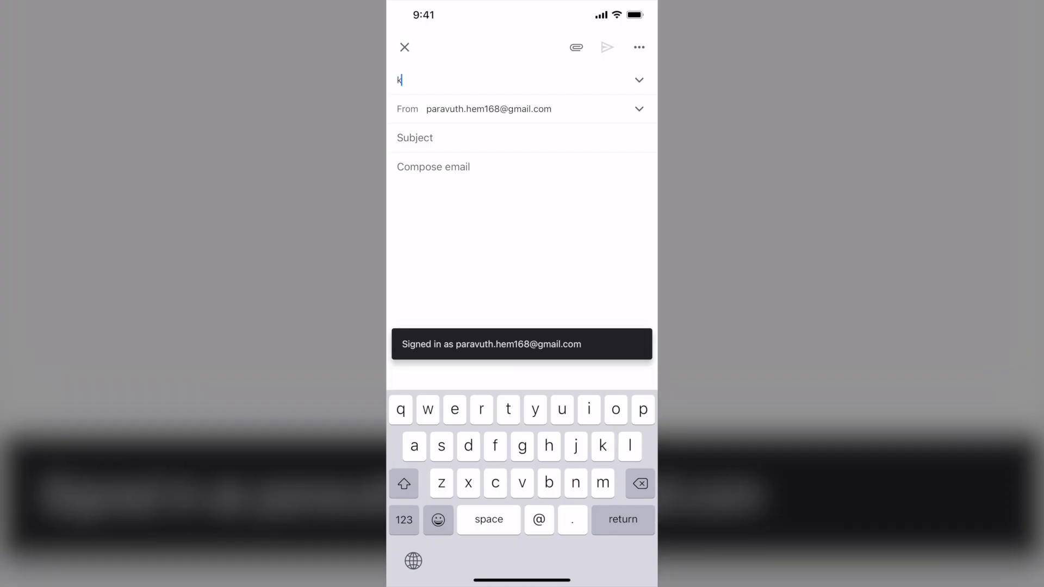
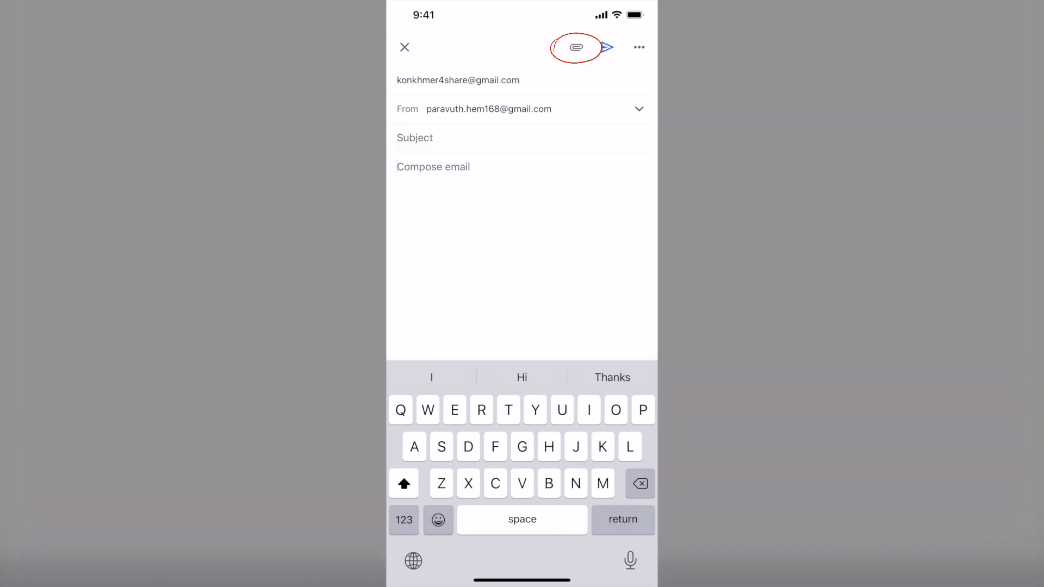
click(576, 47)
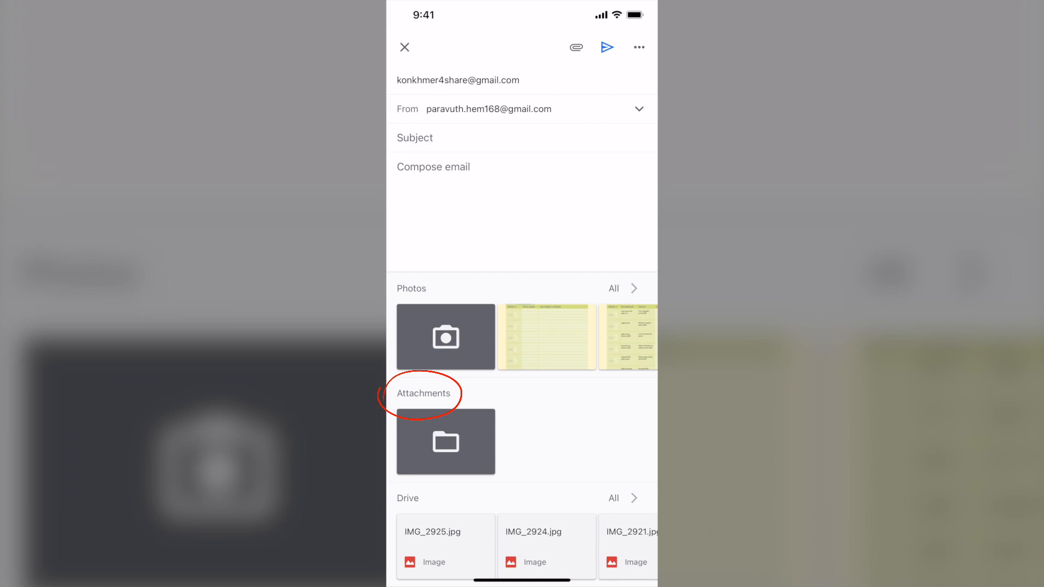
click(446, 442)
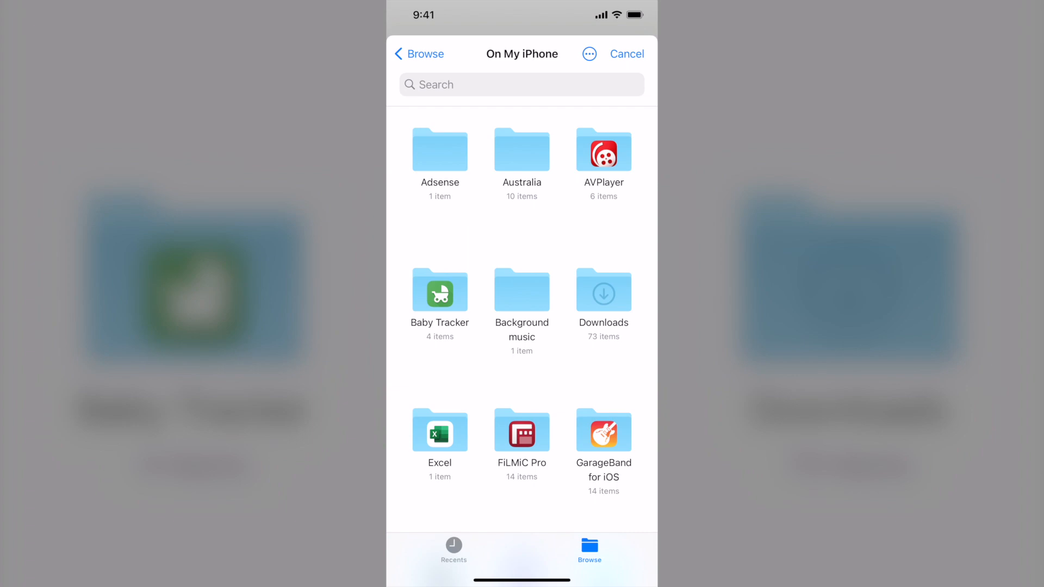
Launch Files via search for 'files' and browse the On My iPhone folders.
click(521, 83)
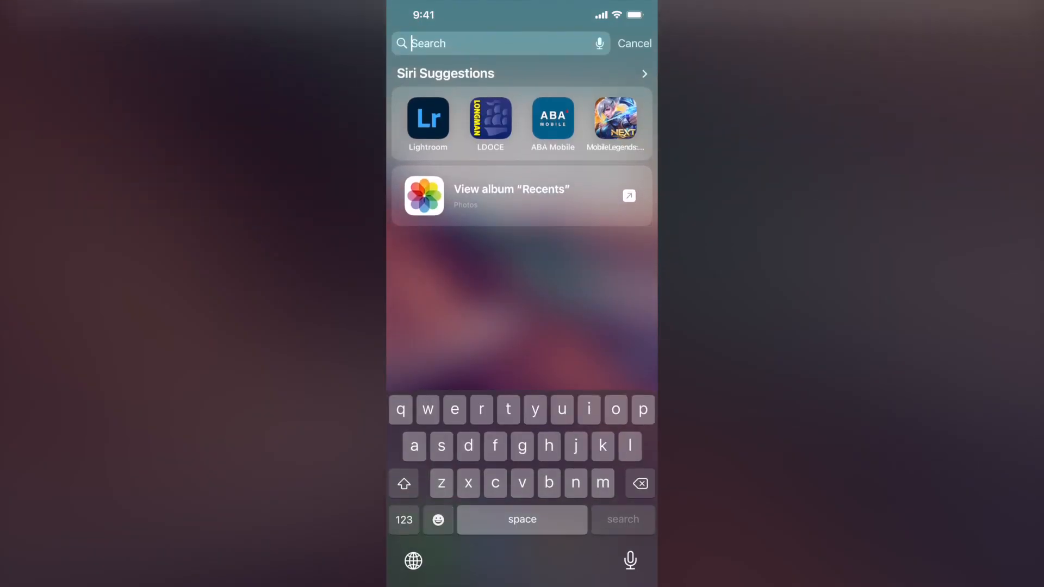
text(files)
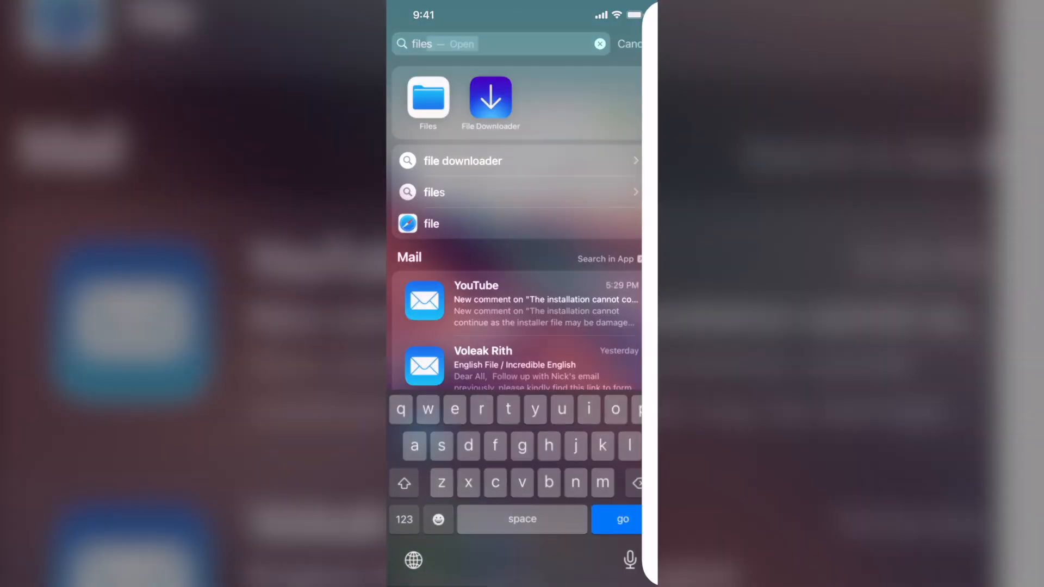
click(427, 101)
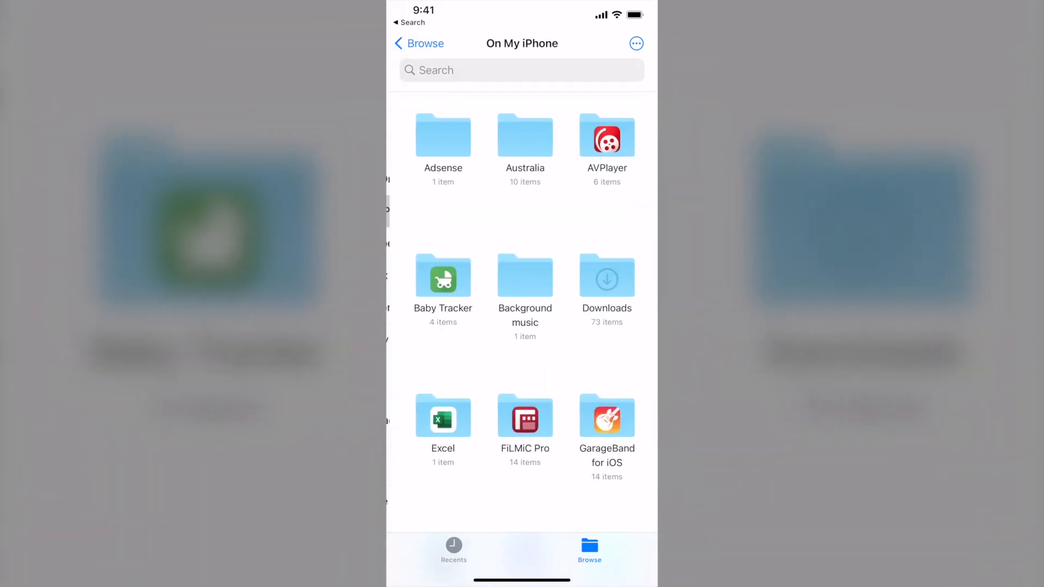
scroll(down, 3)
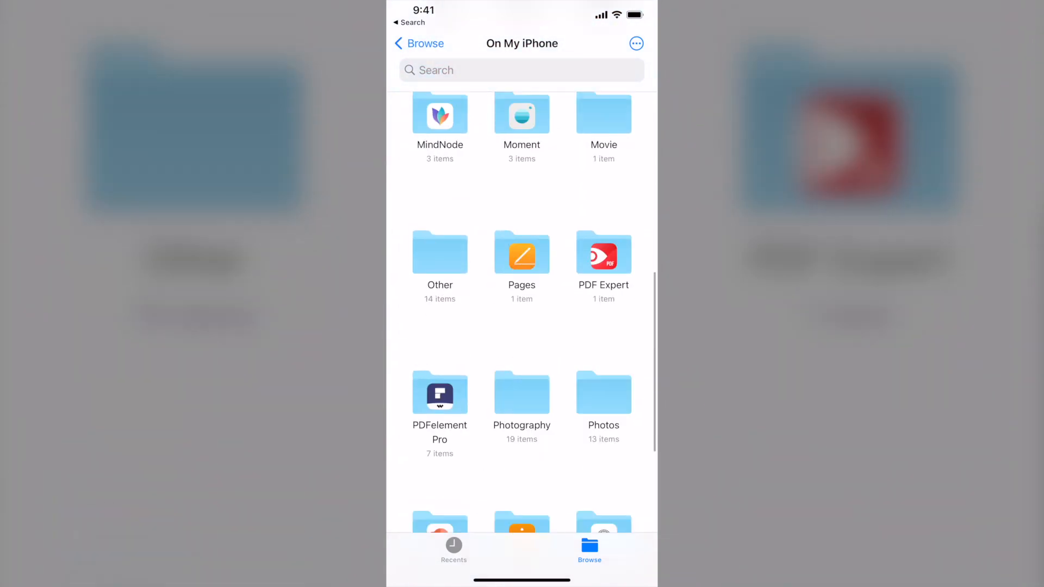
scroll(down, 3)
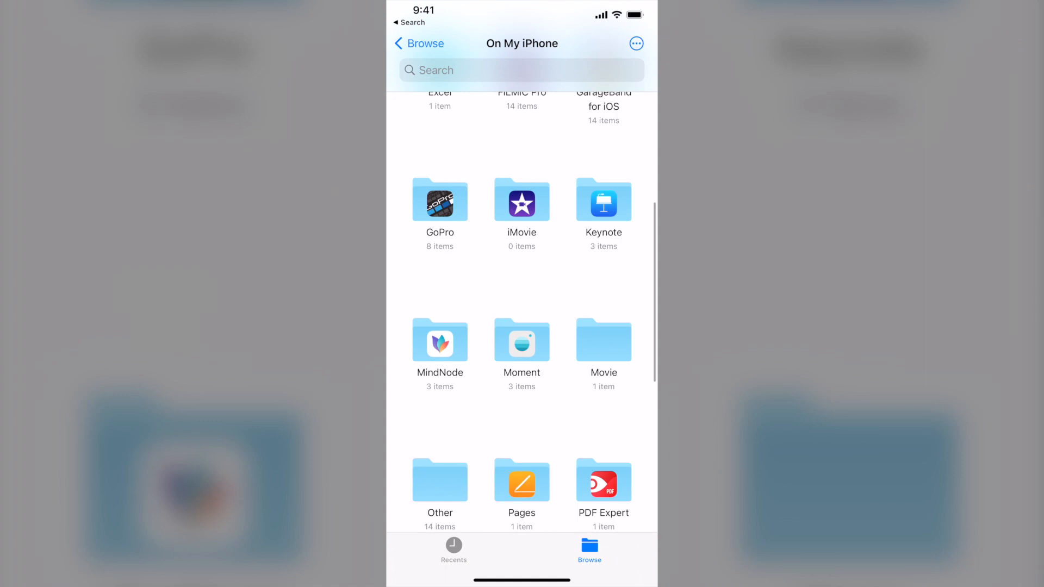
scroll(down, 3)
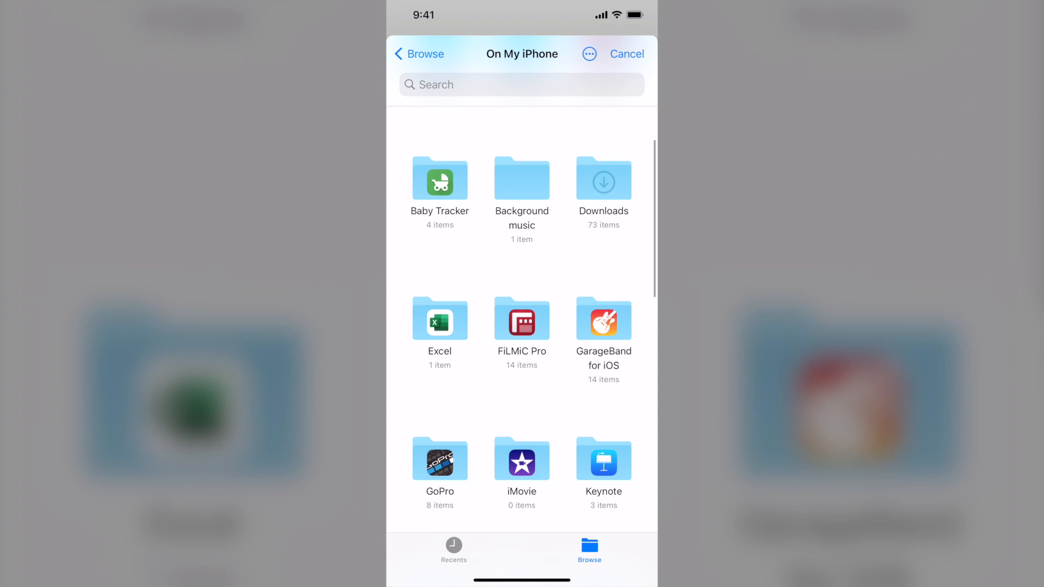
Attach 10CameraControls.pdf to the draft and close compose, keeping it saved.
click(602, 180)
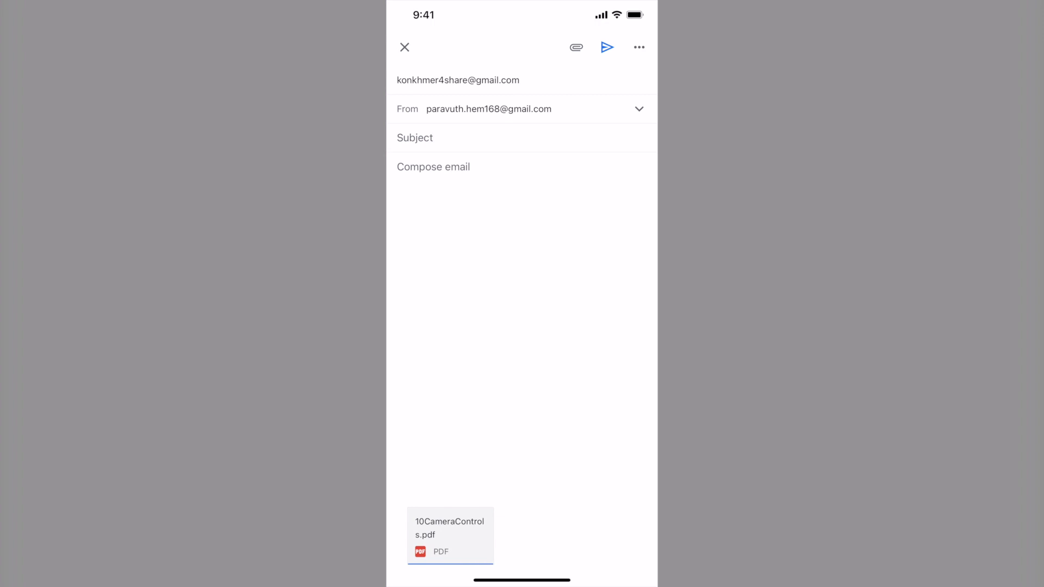
click(404, 47)
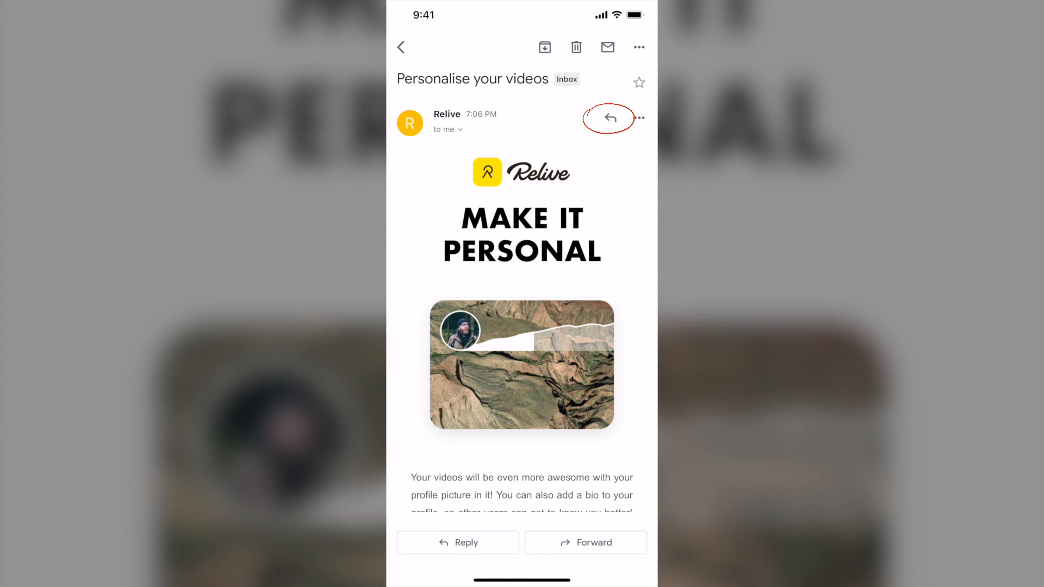
Reply to the Relive email attaching an epub and 10CameraControls.pdf from Downloads.
click(608, 118)
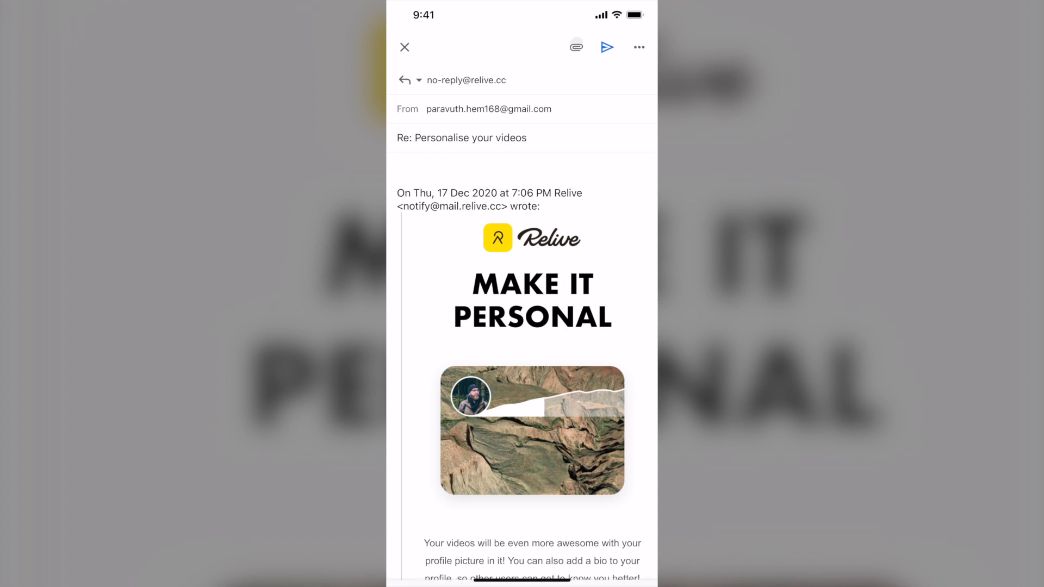
click(576, 47)
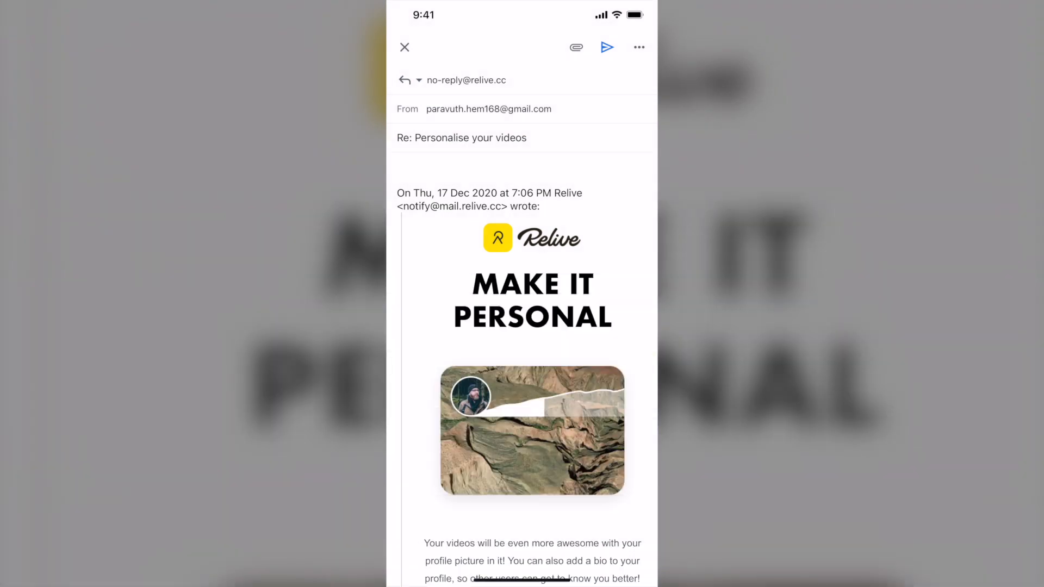
scroll(down, 3)
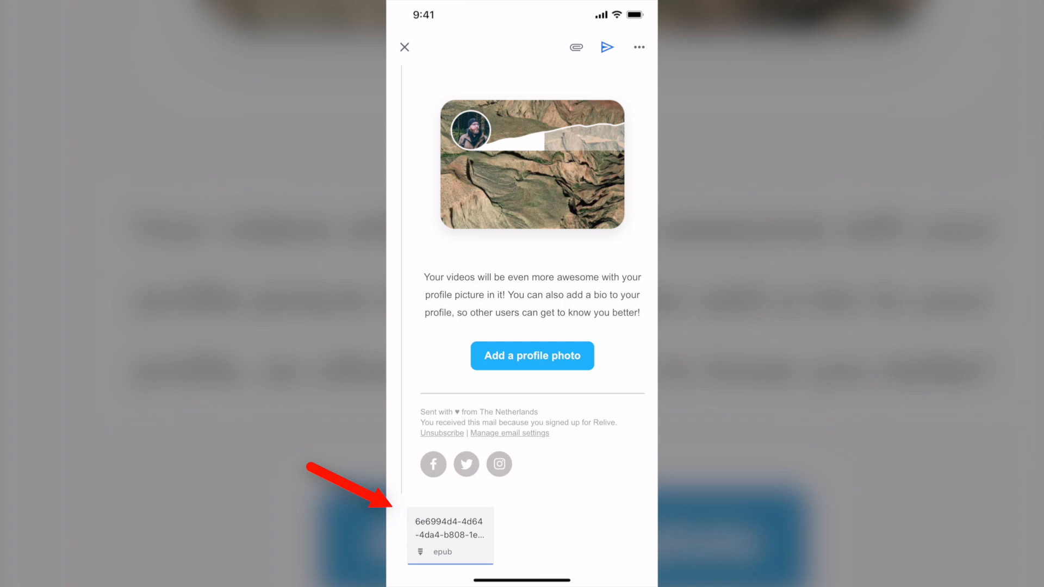
scroll(down, 3)
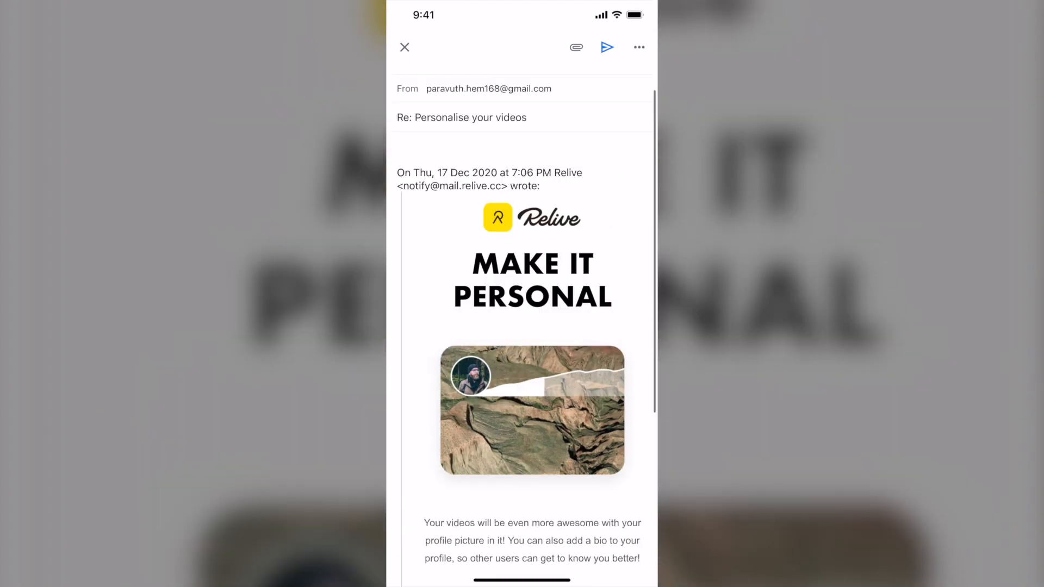
click(575, 47)
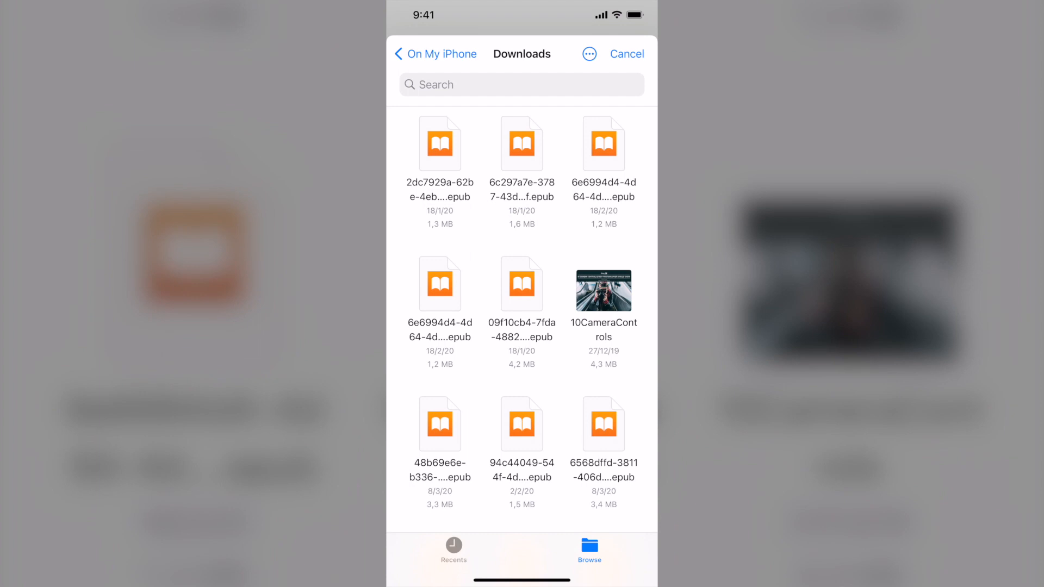
click(439, 283)
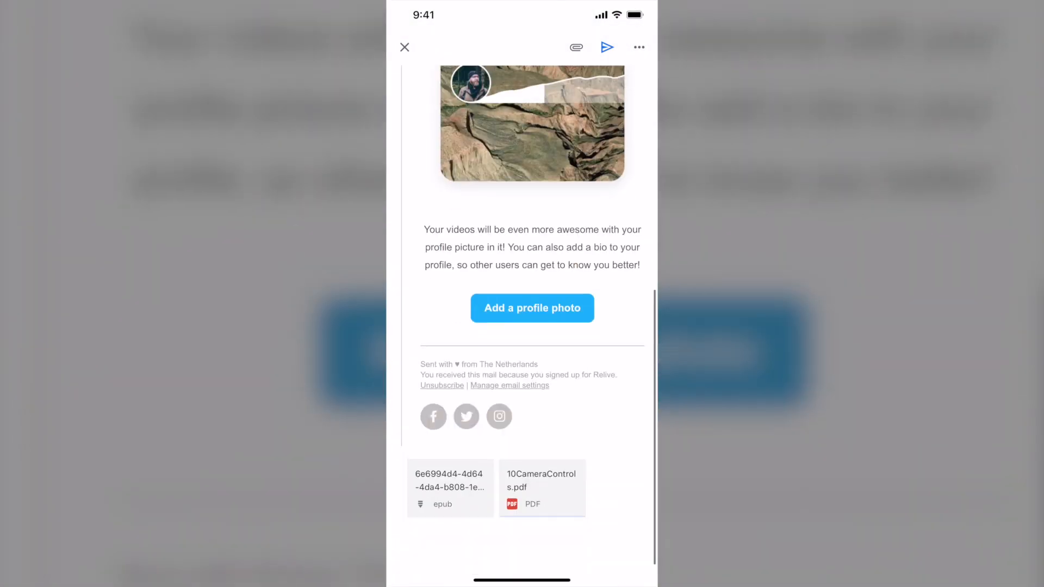
scroll(down, 3)
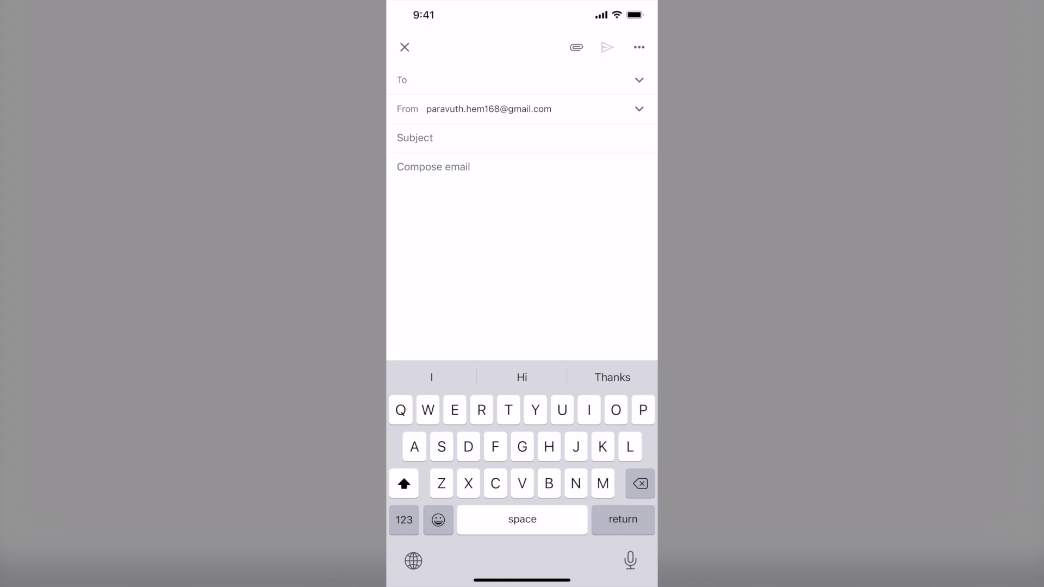
Insert the carrot purée bowl photo from the full photo library into the new draft.
click(576, 47)
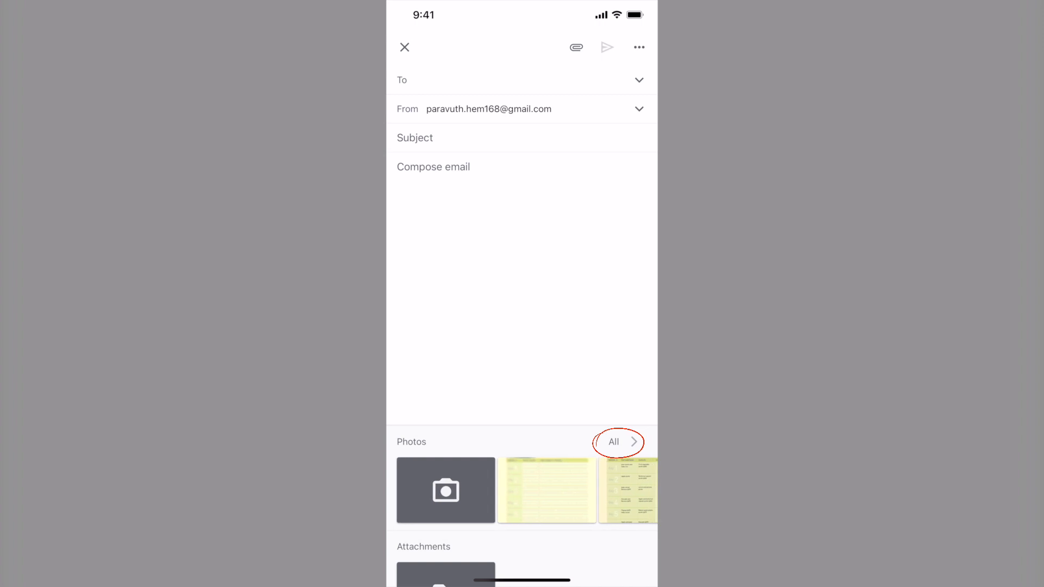
click(614, 442)
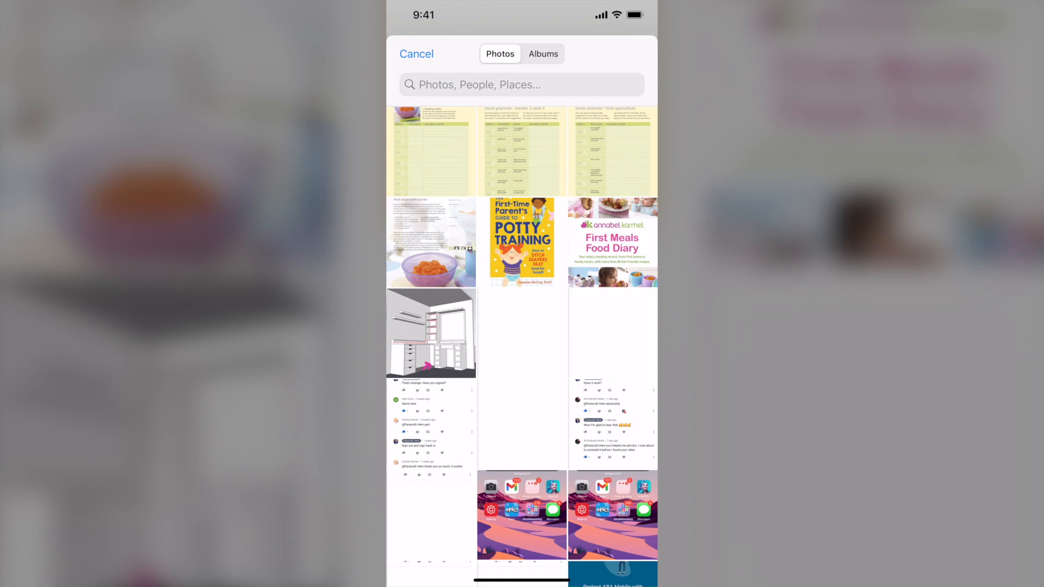
click(431, 241)
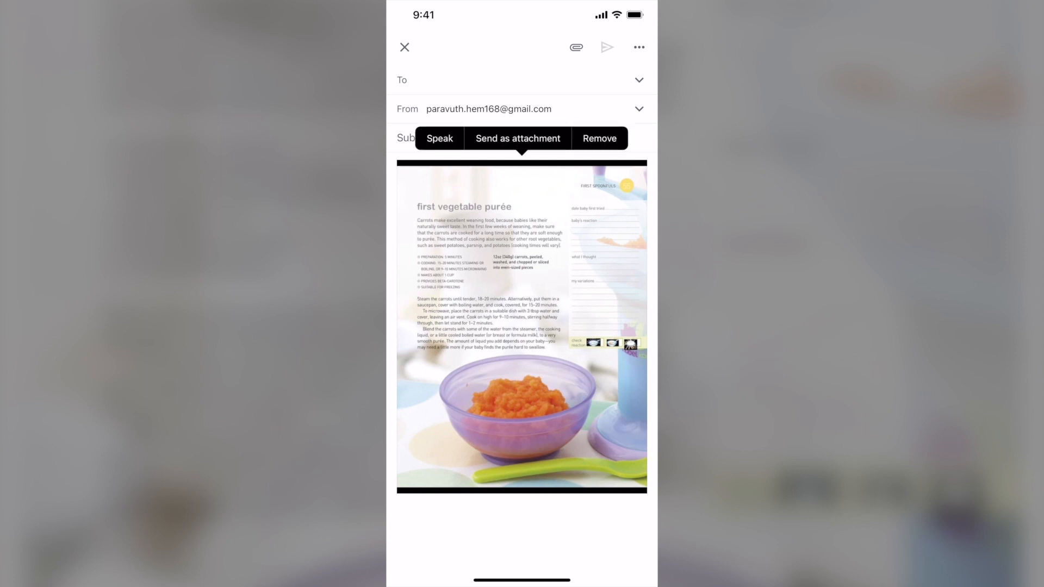
Send the photo as an attachment and write 'Hello, Please find the file attached.' in the body.
click(517, 139)
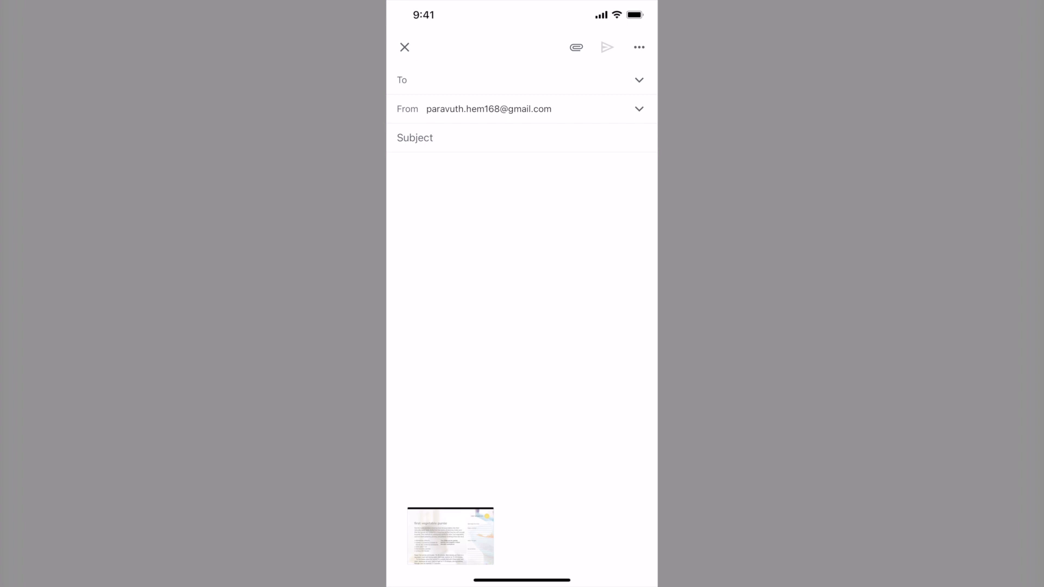
click(519, 167)
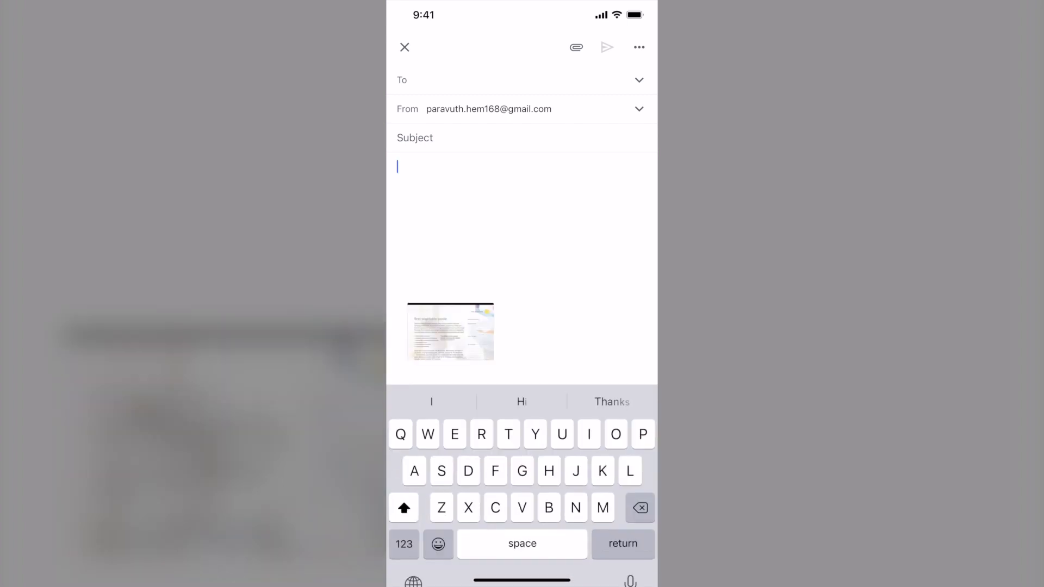
text(Hello,)
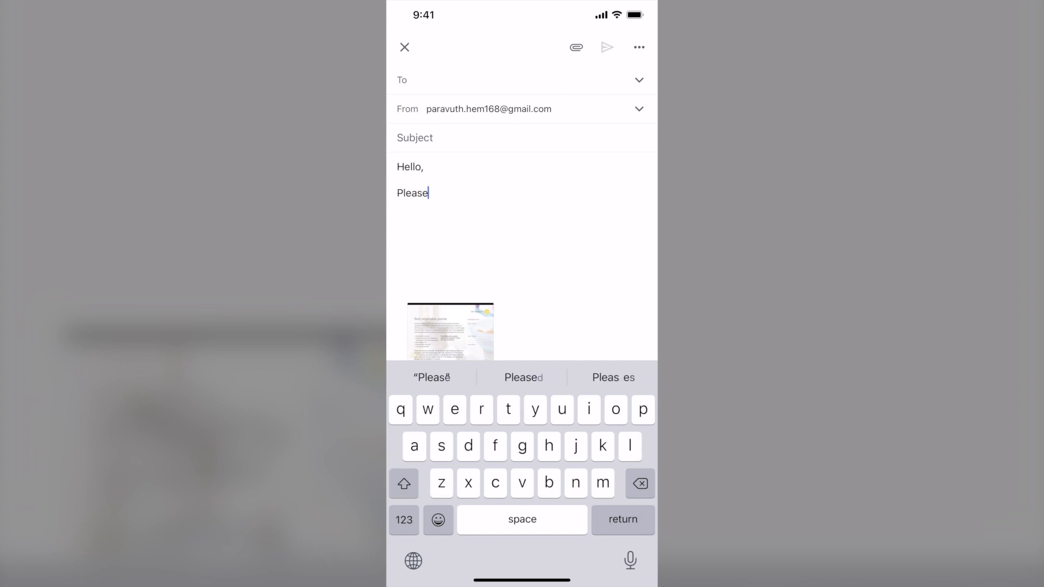
text(find the file attached.)
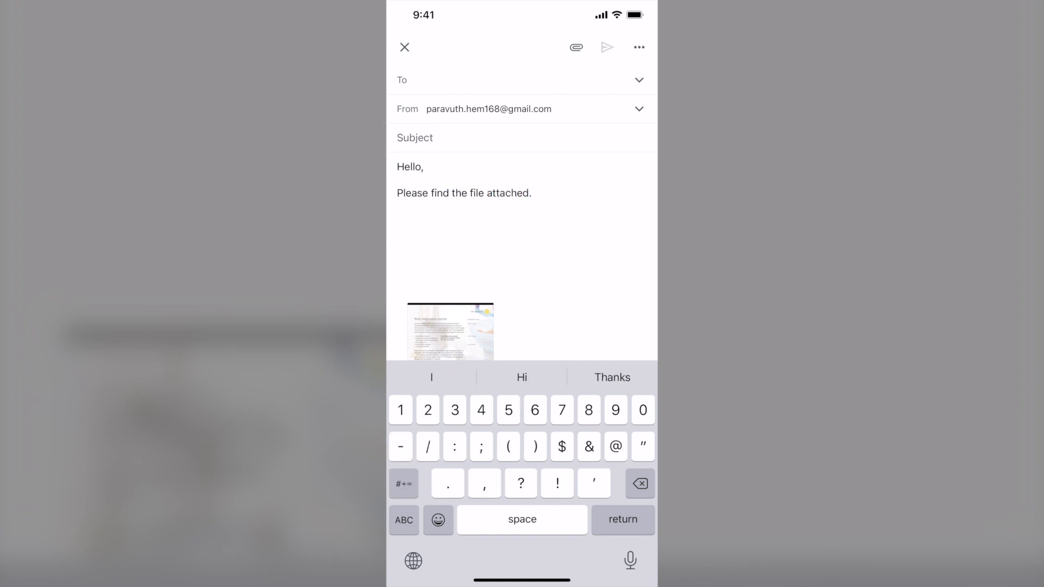